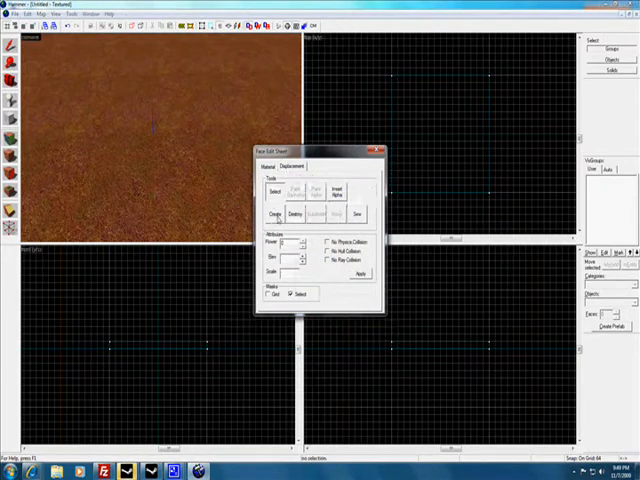
Create a displacement on the floor's top face and confirm it.
left_click(271, 214)
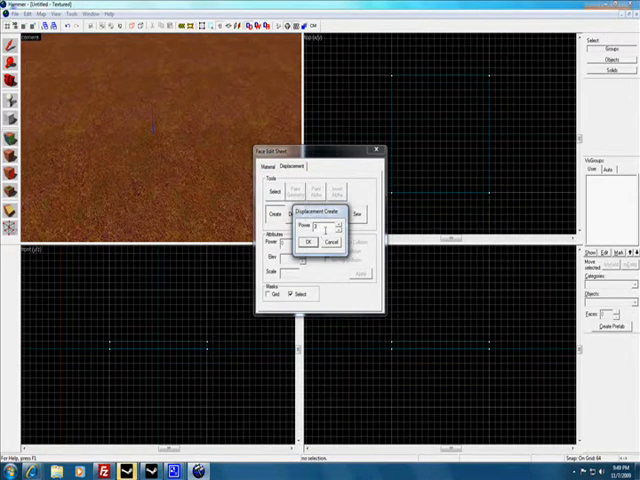
left_click(309, 243)
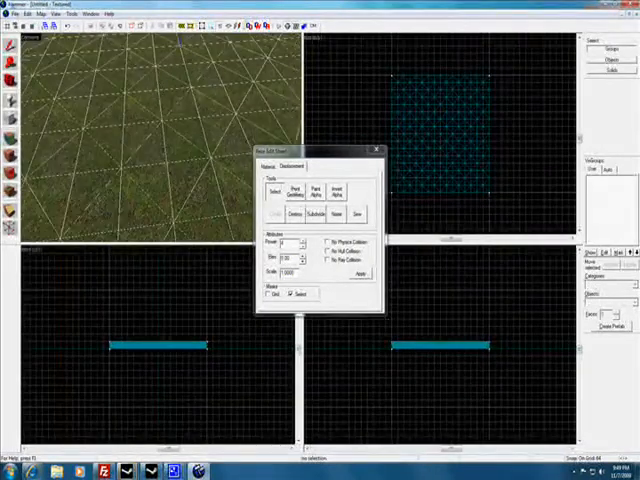
Open Paint Geometry and sculpt raised bumps into the displacement terrain.
left_click(294, 189)
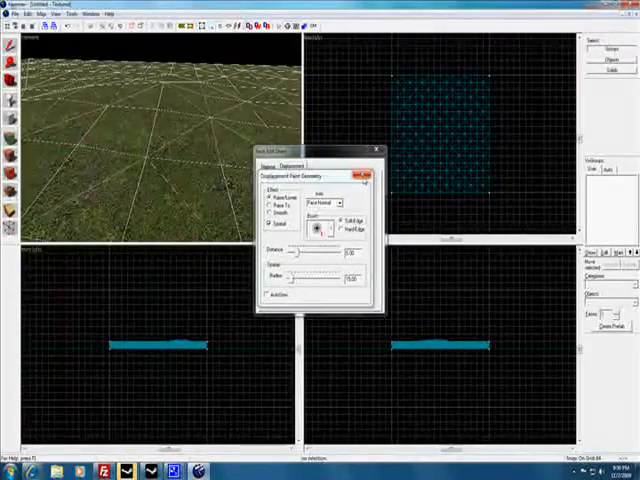
left_click(272, 166)
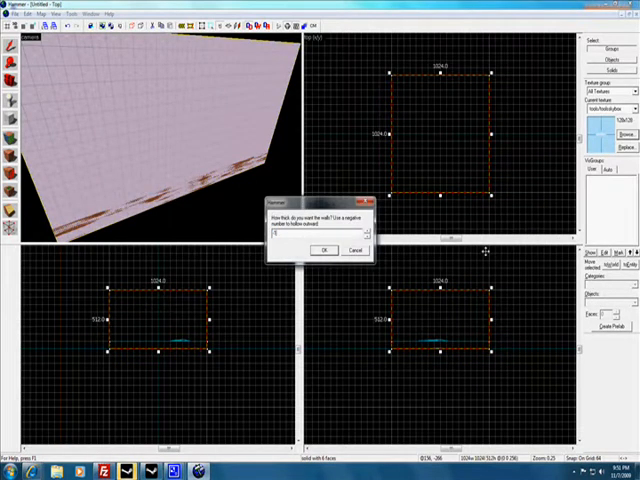
Confirm the wall thickness to hollow the box around the terrain.
left_click(324, 249)
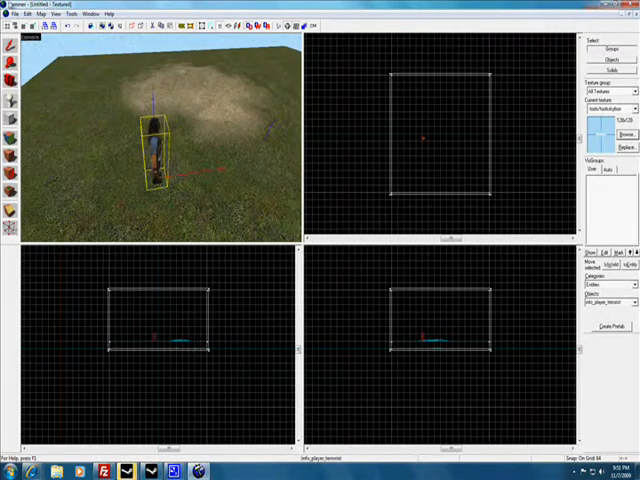
Choose File > Save As to bring up the map save dialog.
left_click(12, 14)
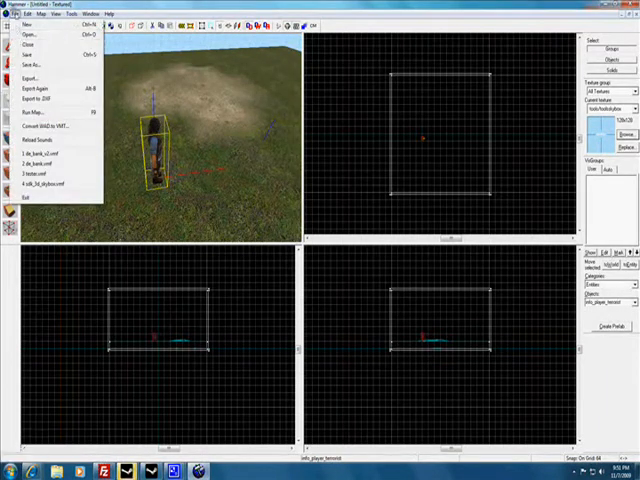
left_click(23, 55)
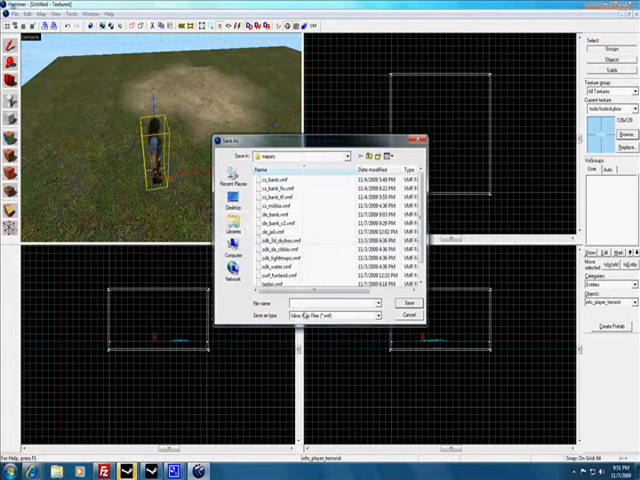